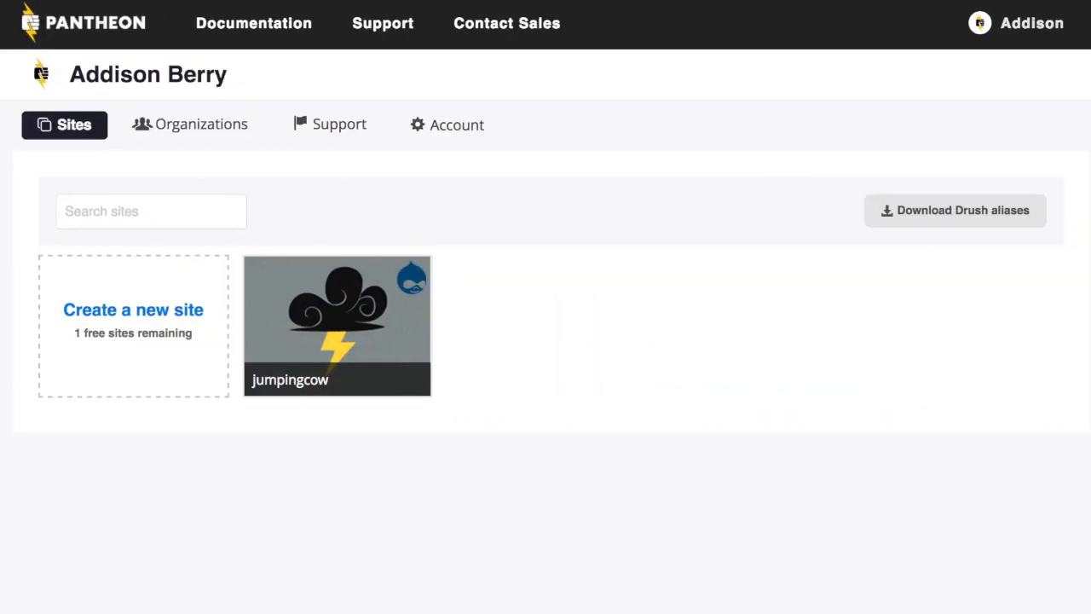
{"action": "mouse_move", "coordinate": [129, 321]}
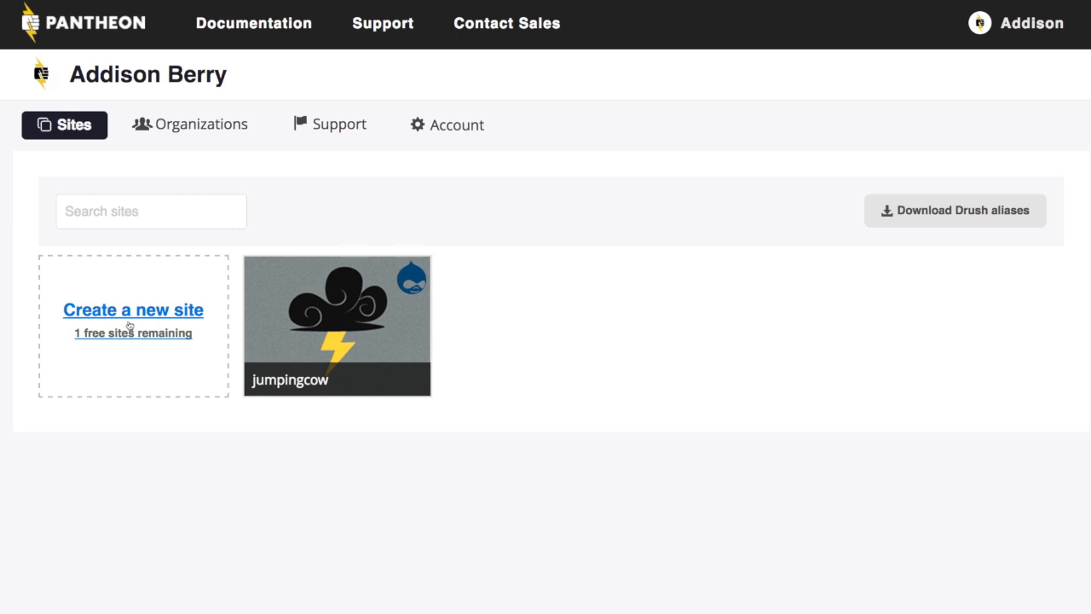
Start a new site named 'Green Dragon' and change its organization affiliation
{"action": "left_click", "coordinate": [133, 310]}
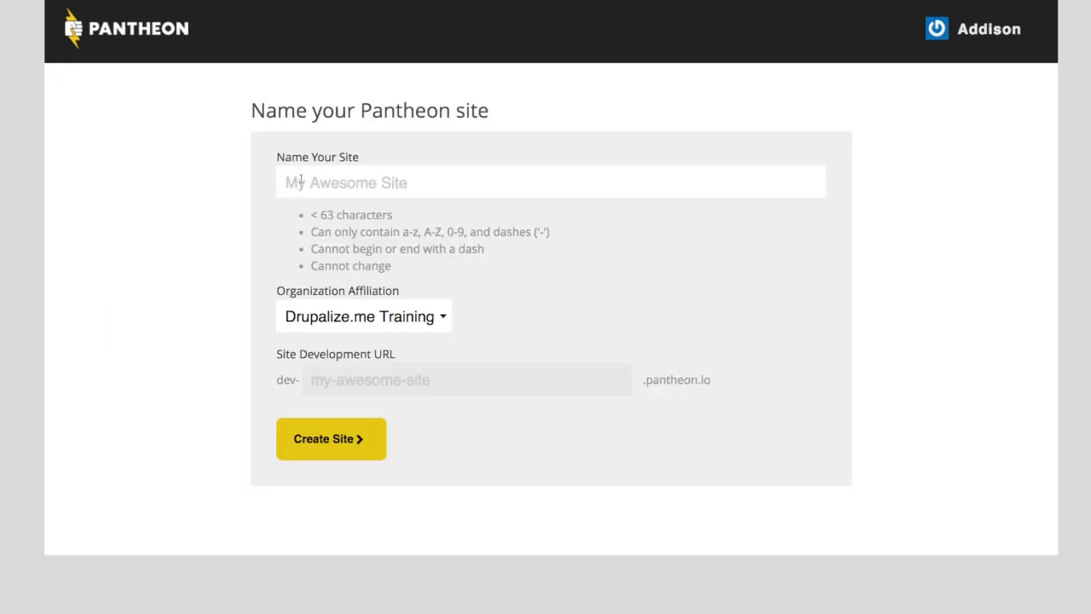
{"action": "type", "text": "Green Dragon"}
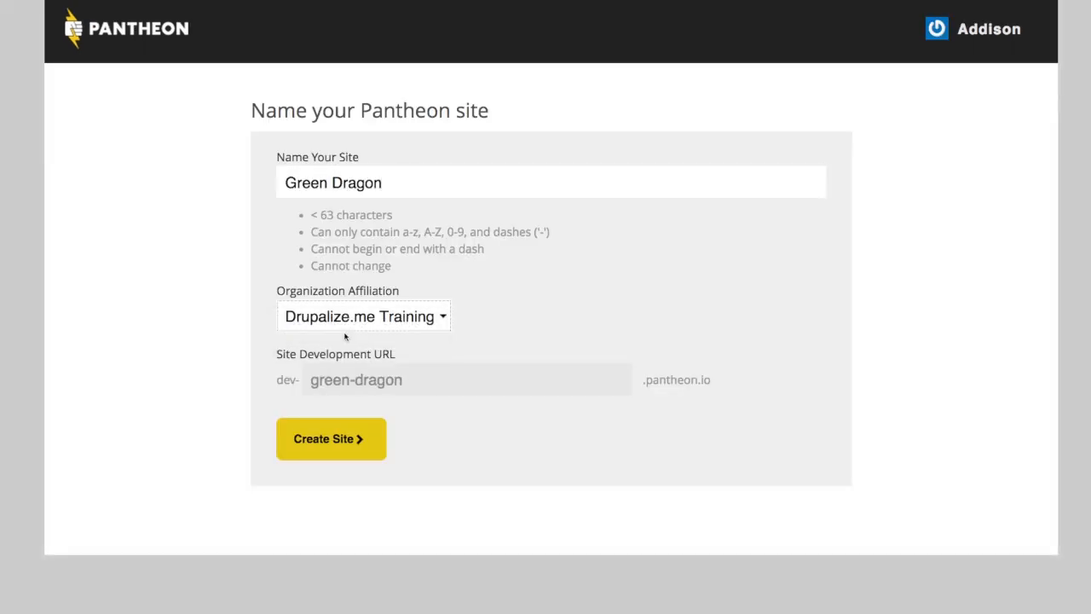
{"action": "left_click", "coordinate": [363, 315]}
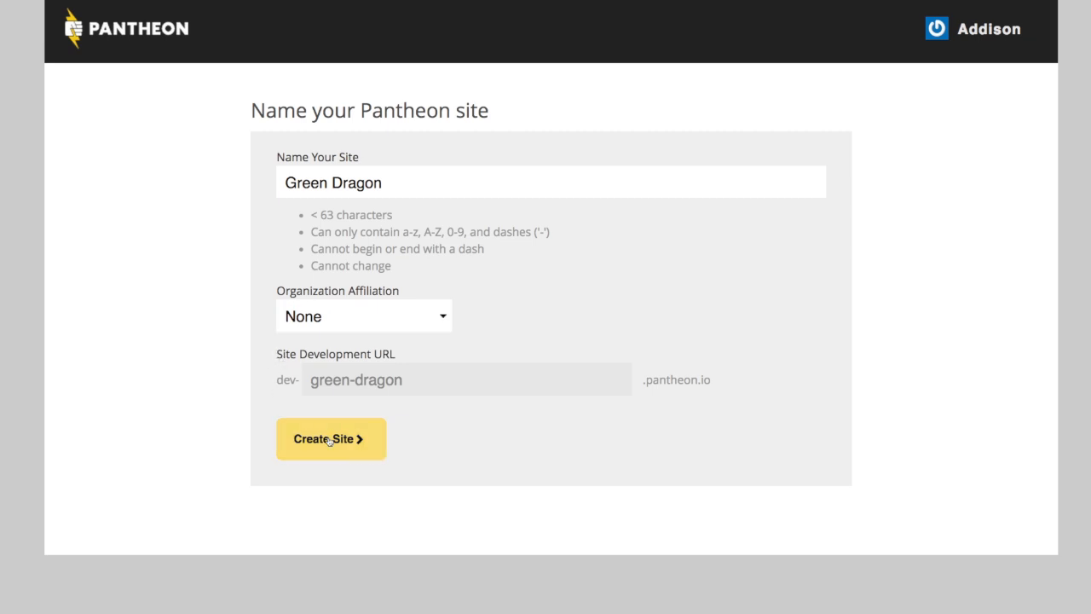
Create the Green Dragon site and select Import Archives as its configuration
{"action": "left_click", "coordinate": [331, 439]}
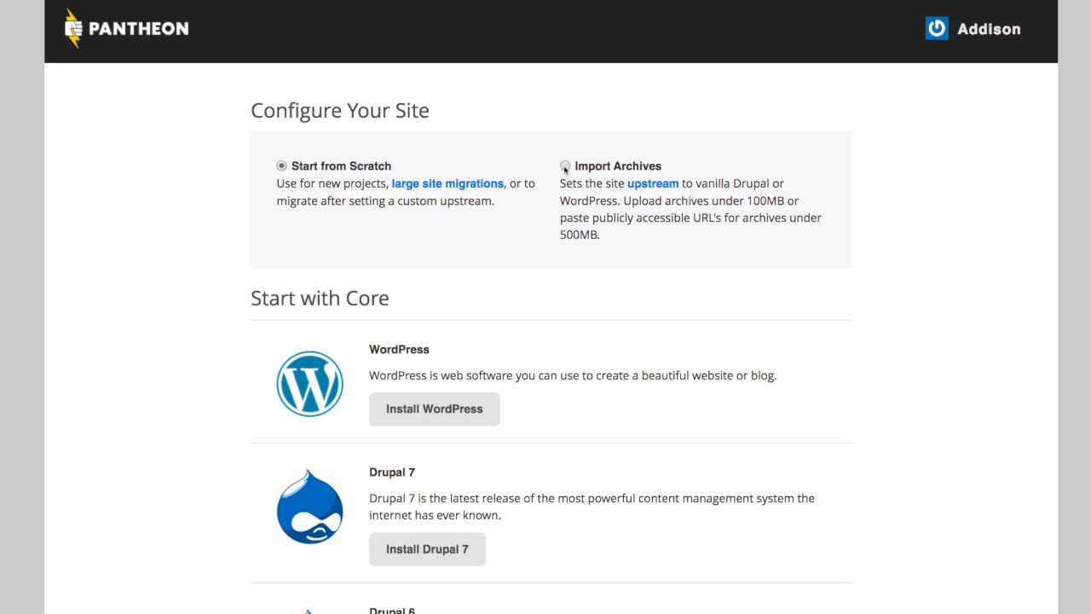
{"action": "left_click", "coordinate": [565, 166]}
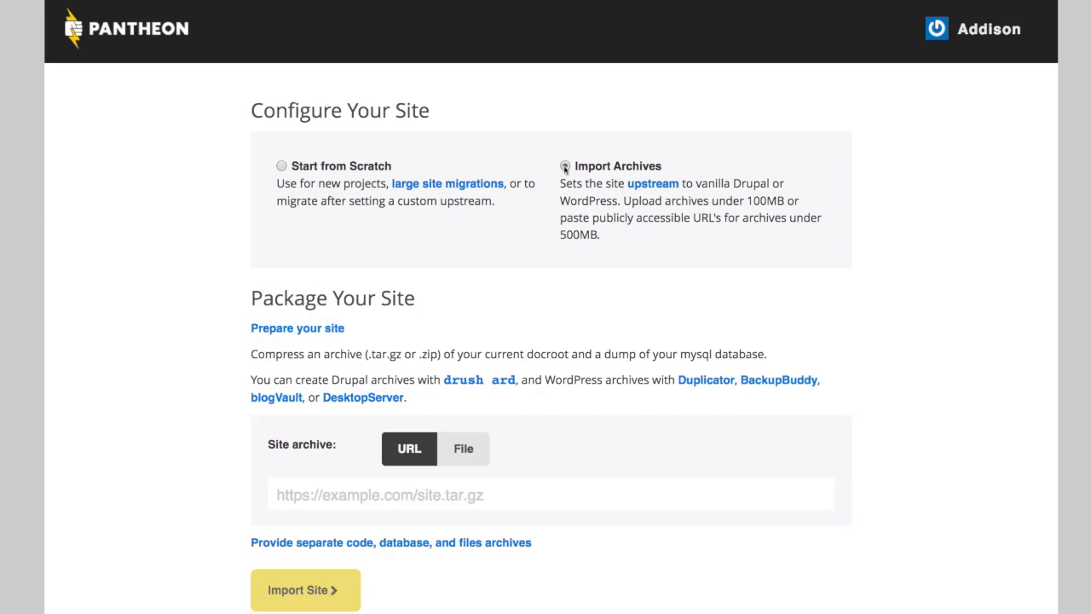
{"action": "left_click", "coordinate": [566, 165]}
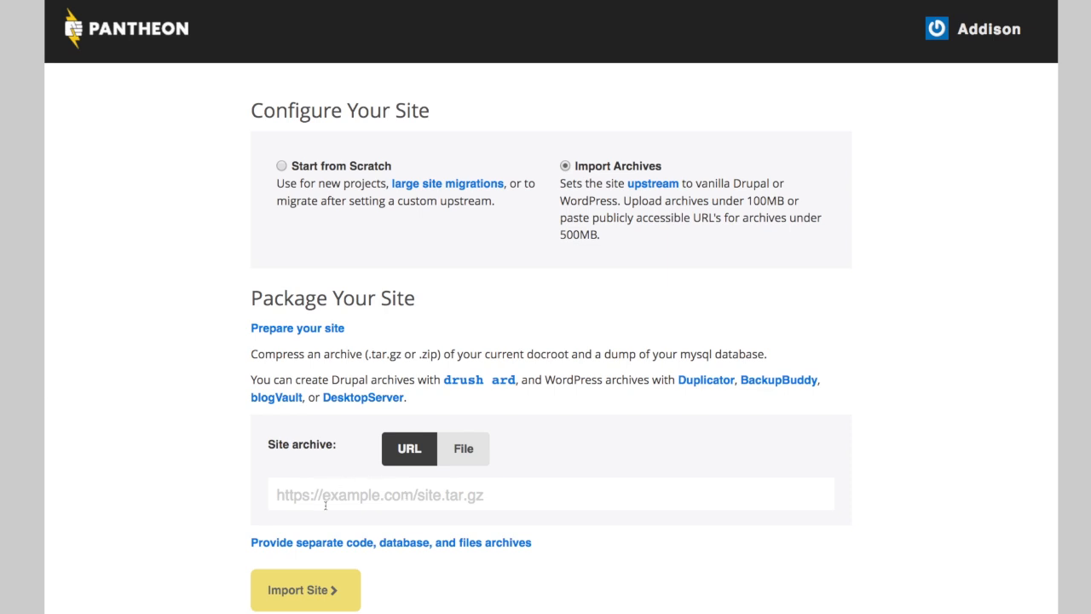
{"action": "mouse_move", "coordinate": [408, 449]}
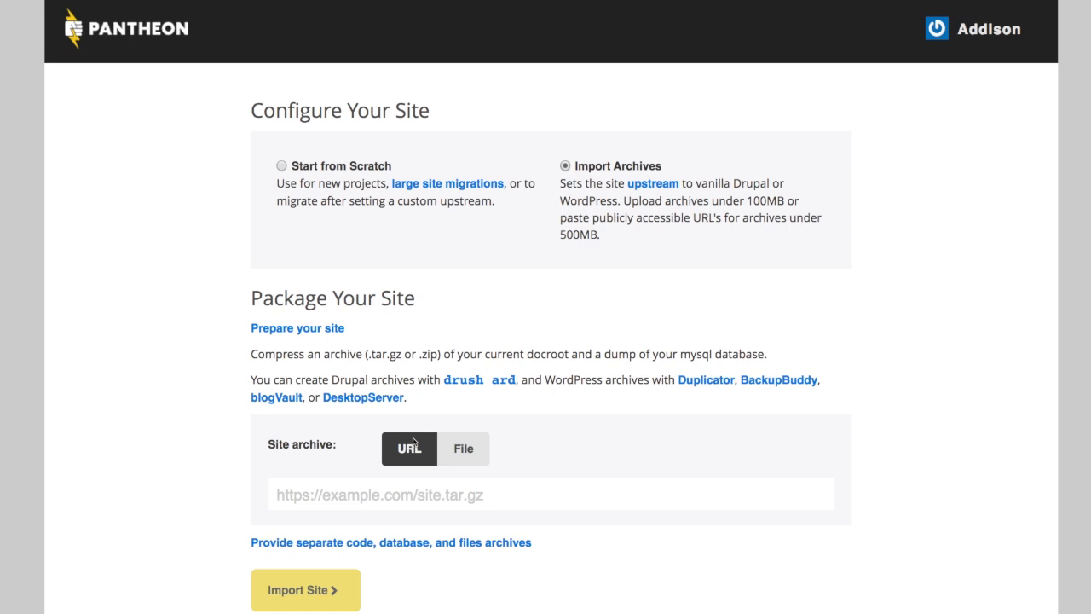
{"action": "mouse_move", "coordinate": [301, 506]}
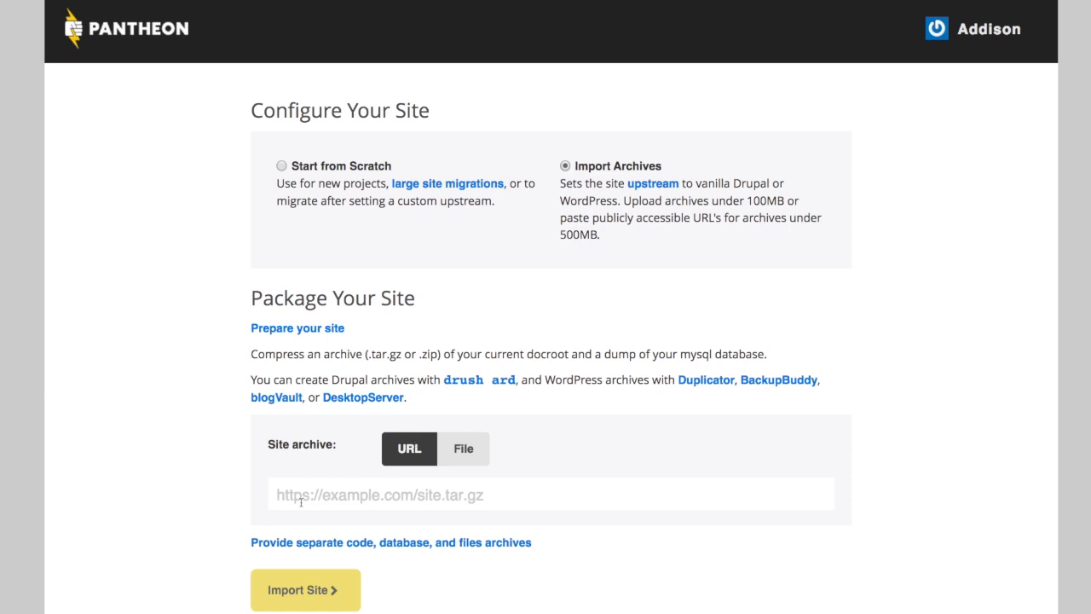
{"action": "mouse_move", "coordinate": [467, 504]}
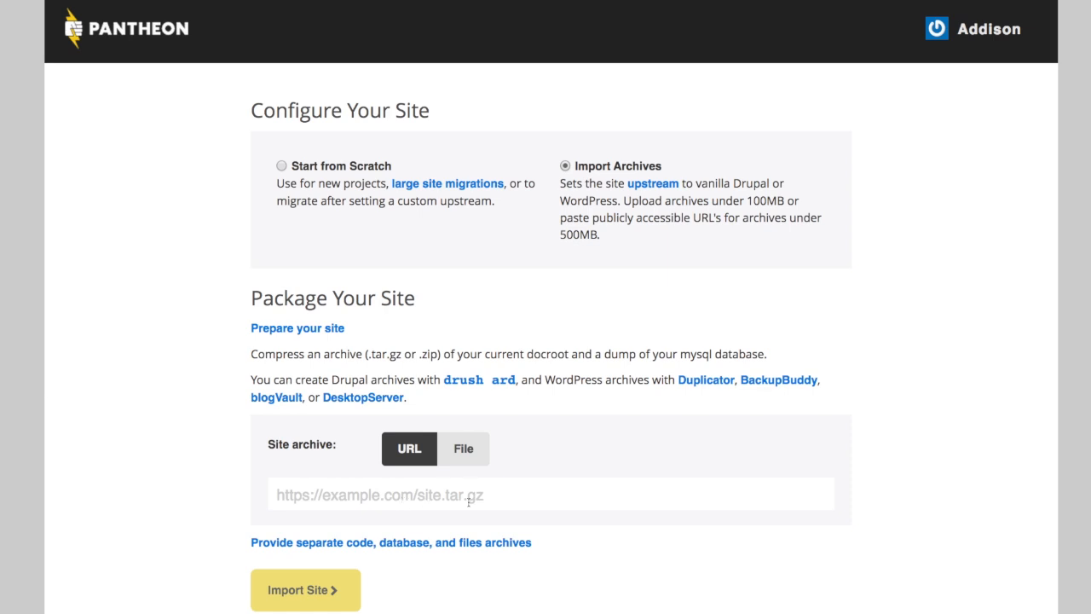
{"action": "mouse_move", "coordinate": [463, 453]}
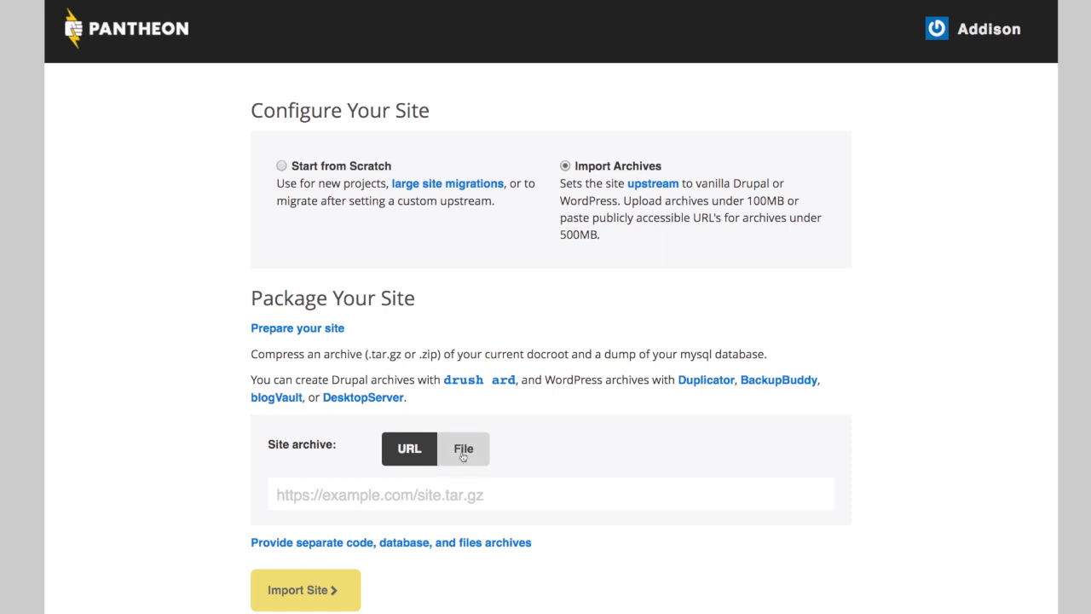
Switch the archive source to File and dismiss the file picker unselected
{"action": "left_click", "coordinate": [463, 448]}
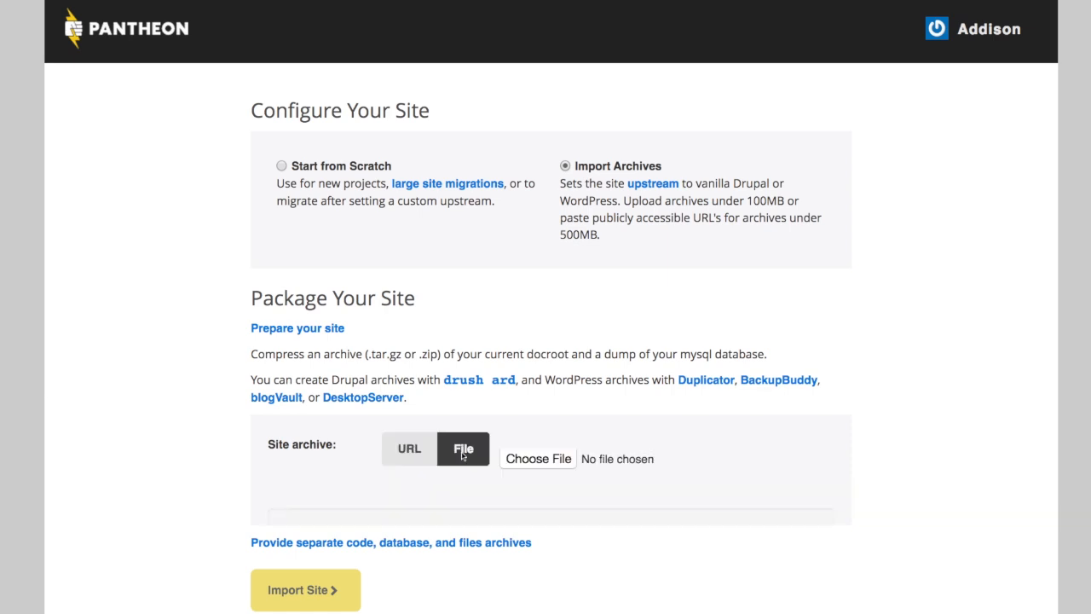
{"action": "mouse_move", "coordinate": [548, 463]}
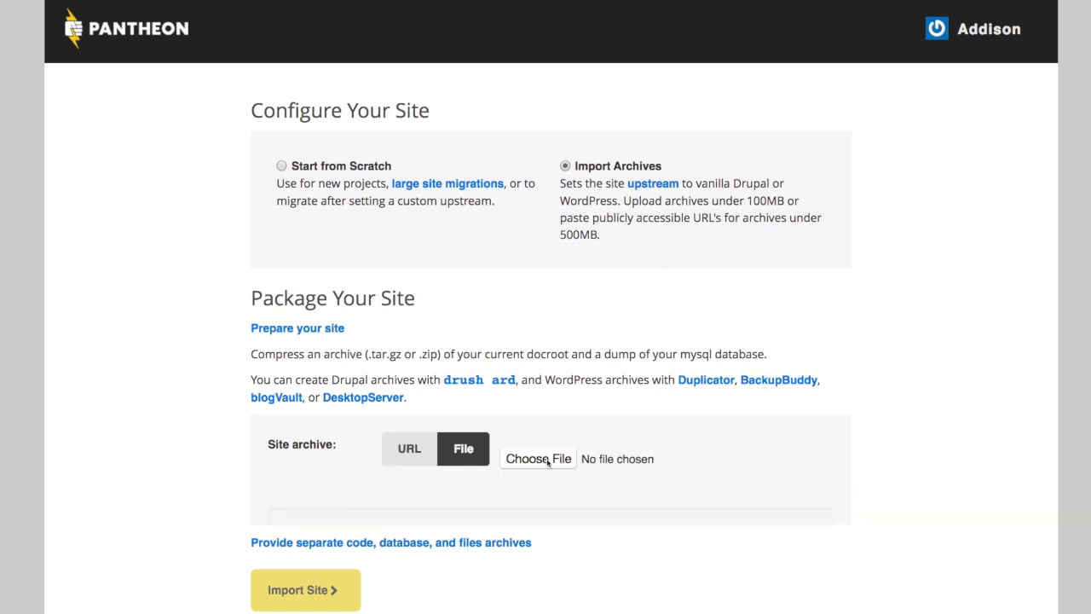
{"action": "left_click", "coordinate": [538, 459]}
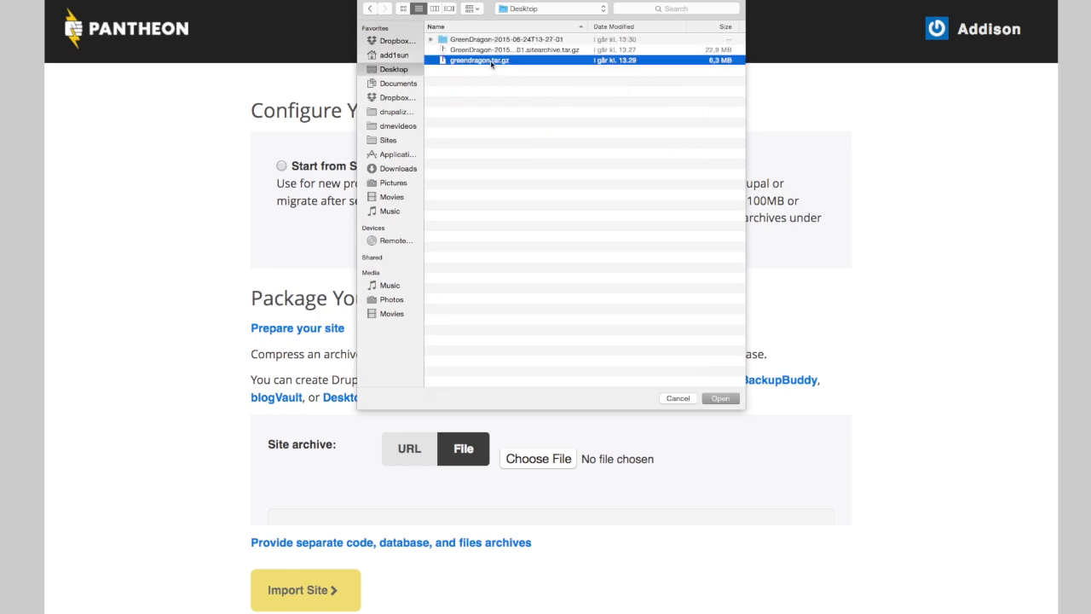
{"action": "mouse_move", "coordinate": [679, 401]}
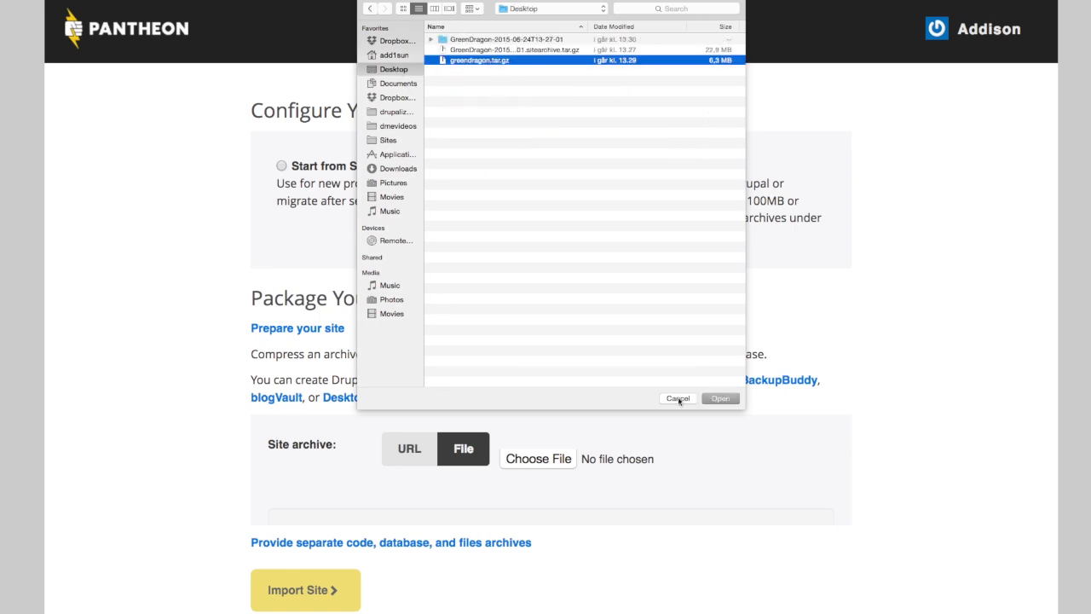
{"action": "left_click", "coordinate": [678, 398]}
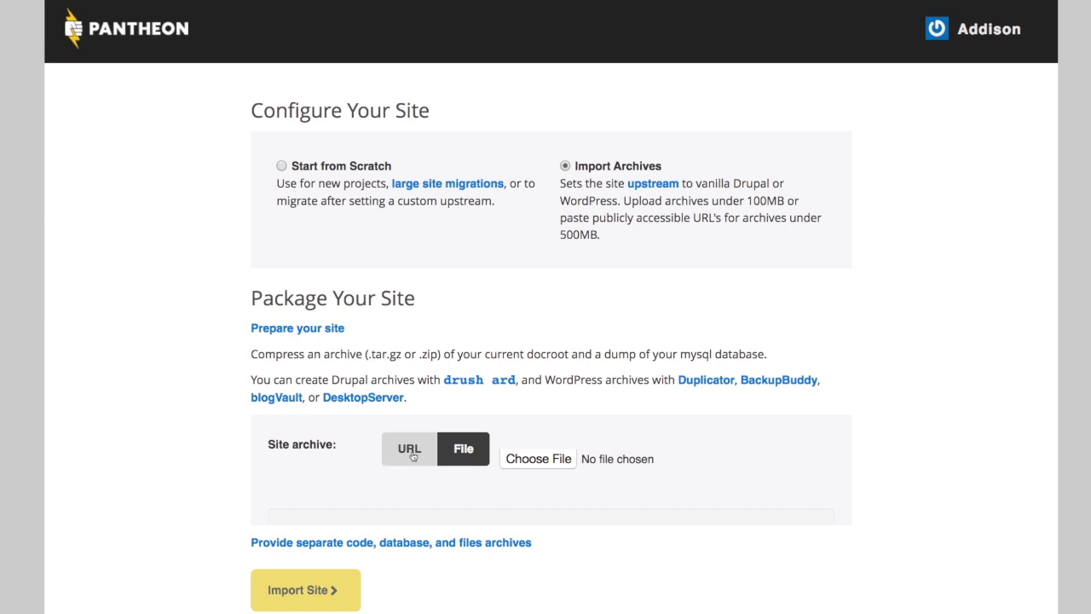
Return to URL input, expand into separate code, database, files archives, choose URL for code
{"action": "left_click", "coordinate": [408, 449]}
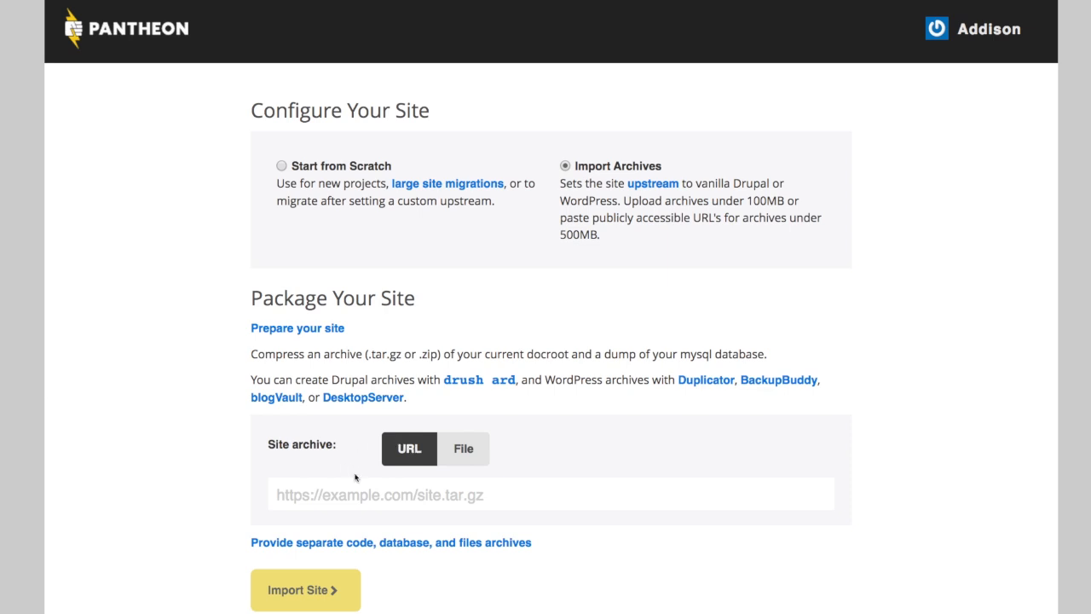
{"action": "mouse_move", "coordinate": [273, 464]}
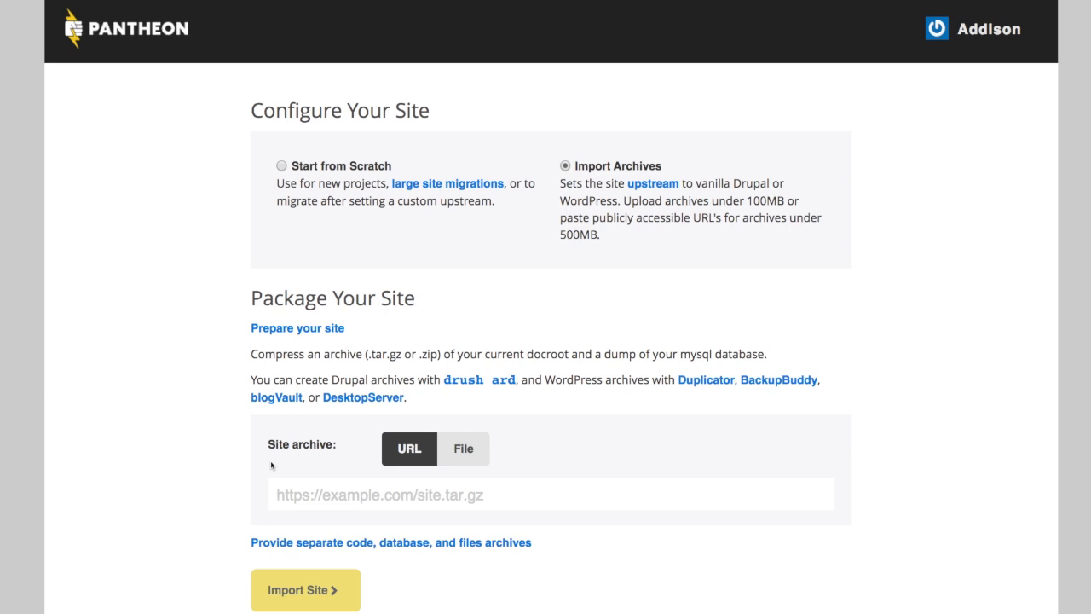
{"action": "mouse_move", "coordinate": [327, 549]}
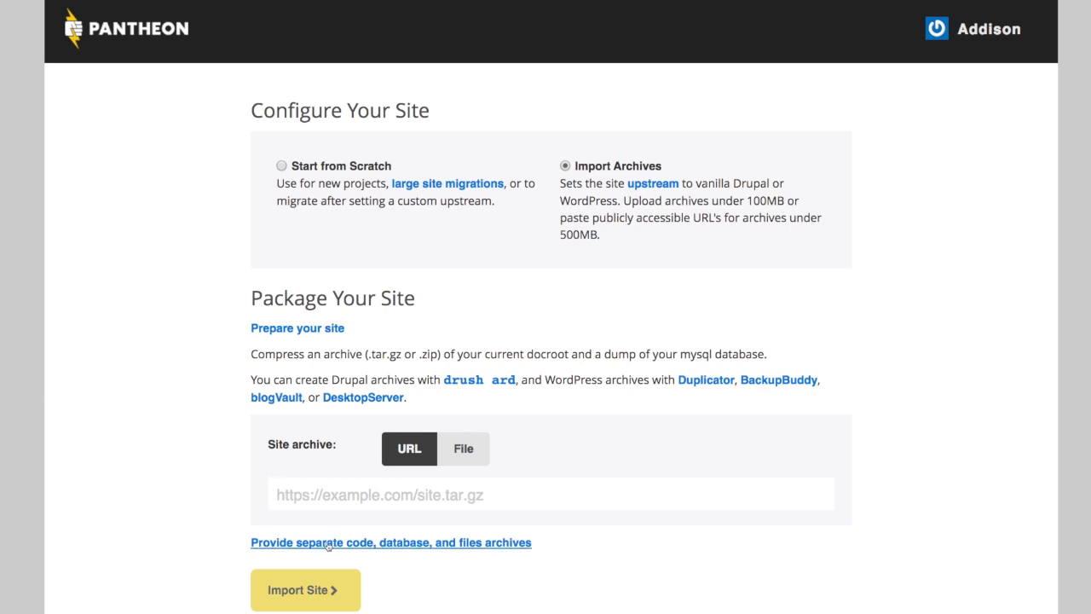
{"action": "mouse_move", "coordinate": [341, 547]}
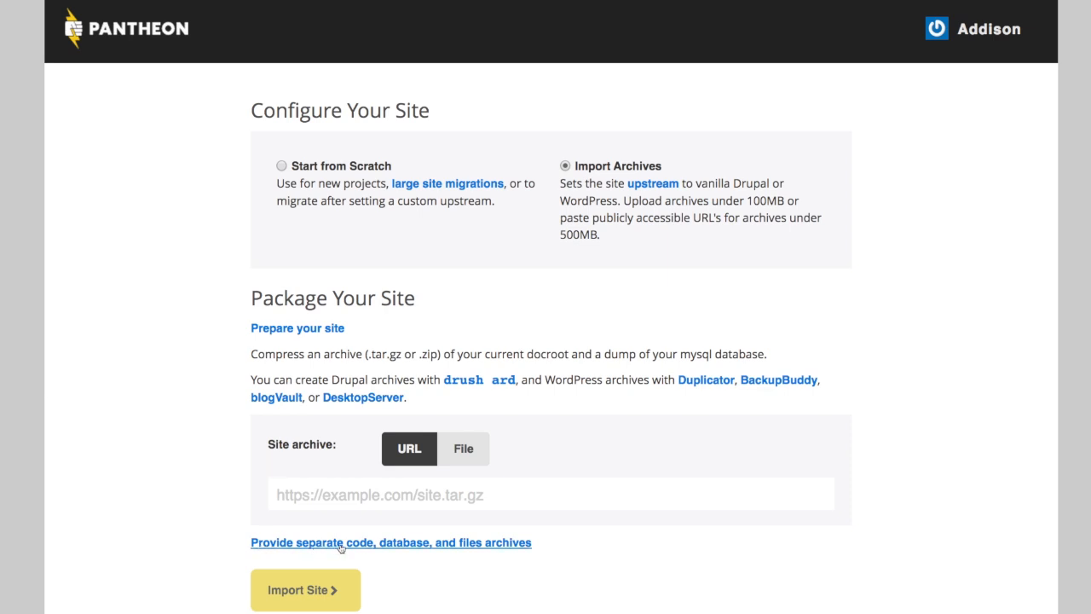
{"action": "left_click", "coordinate": [391, 543]}
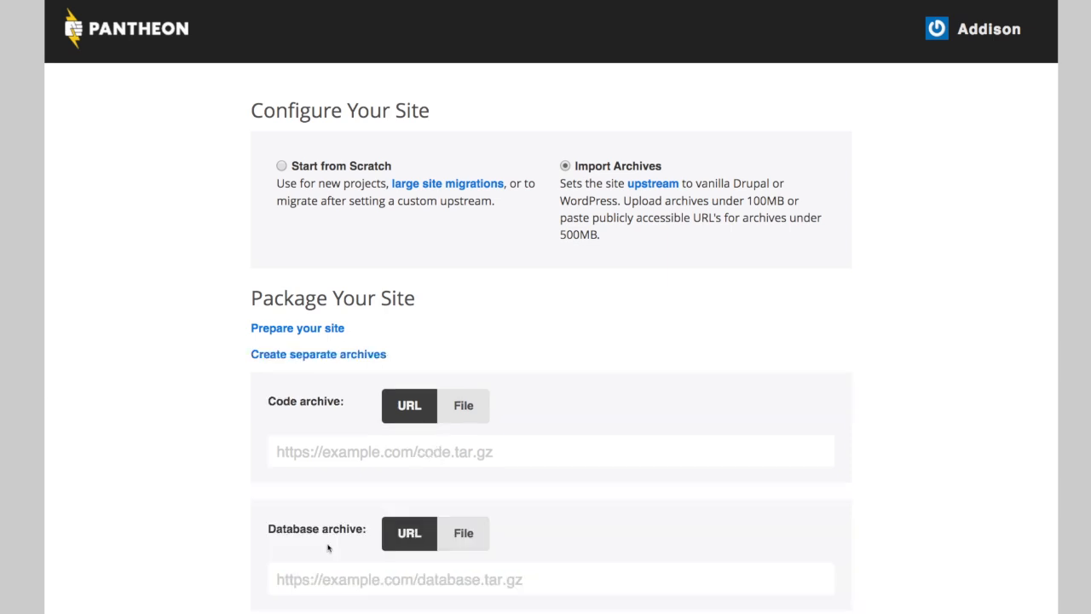
{"action": "scroll", "scroll_direction": "down", "scroll_amount": 3}
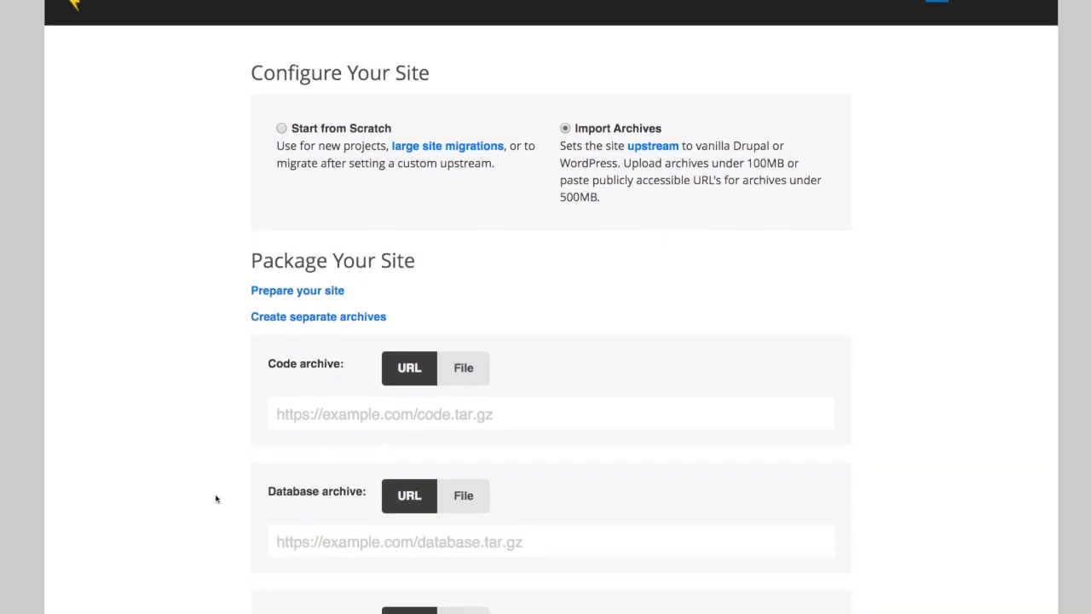
{"action": "scroll", "scroll_direction": "down", "scroll_amount": 3}
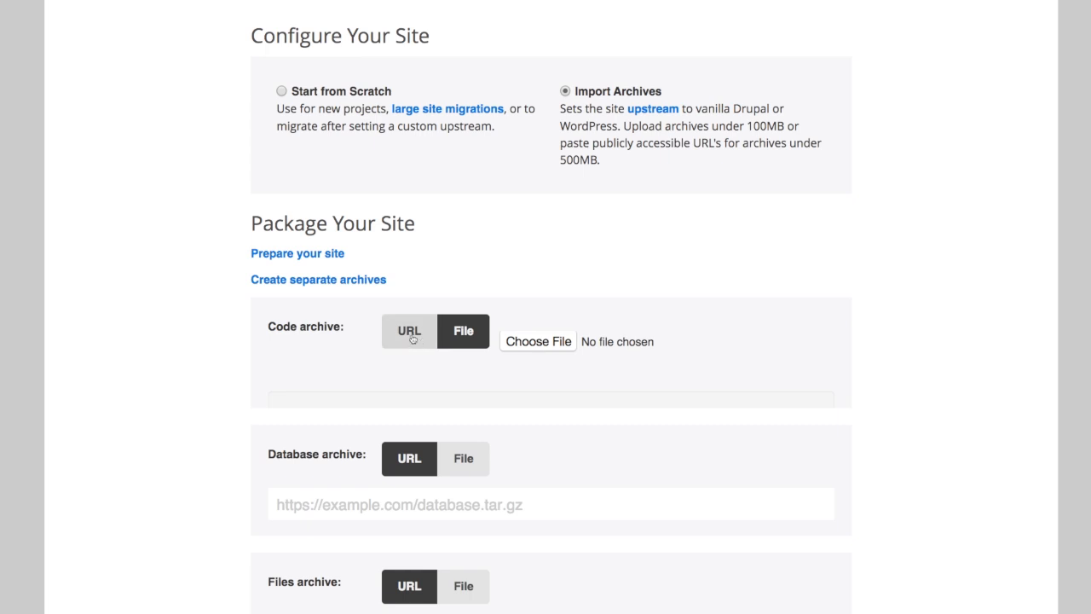
{"action": "left_click", "coordinate": [408, 332]}
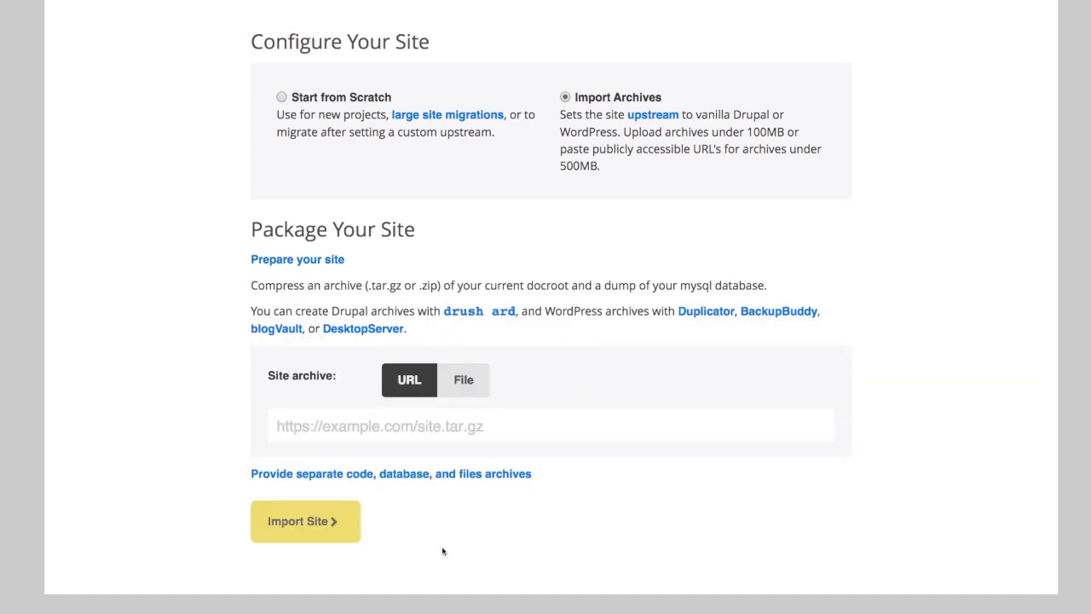
{"action": "mouse_move", "coordinate": [329, 428]}
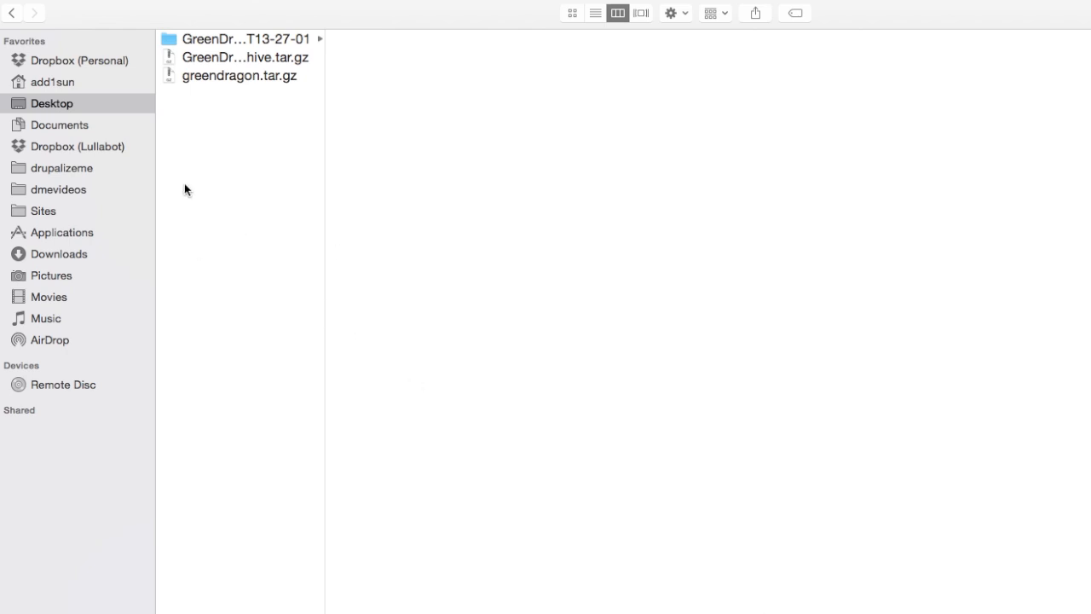
{"action": "mouse_move", "coordinate": [245, 81]}
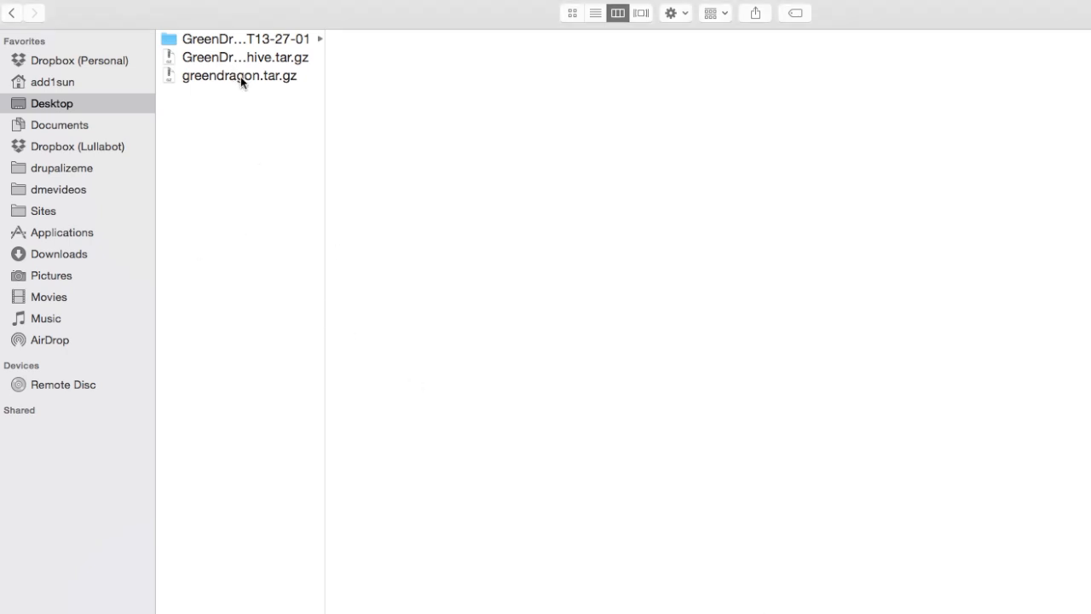
Locate greendragon.tar.gz in the personal Dropbox folder and bring up its sharing menu
{"action": "left_click", "coordinate": [239, 76]}
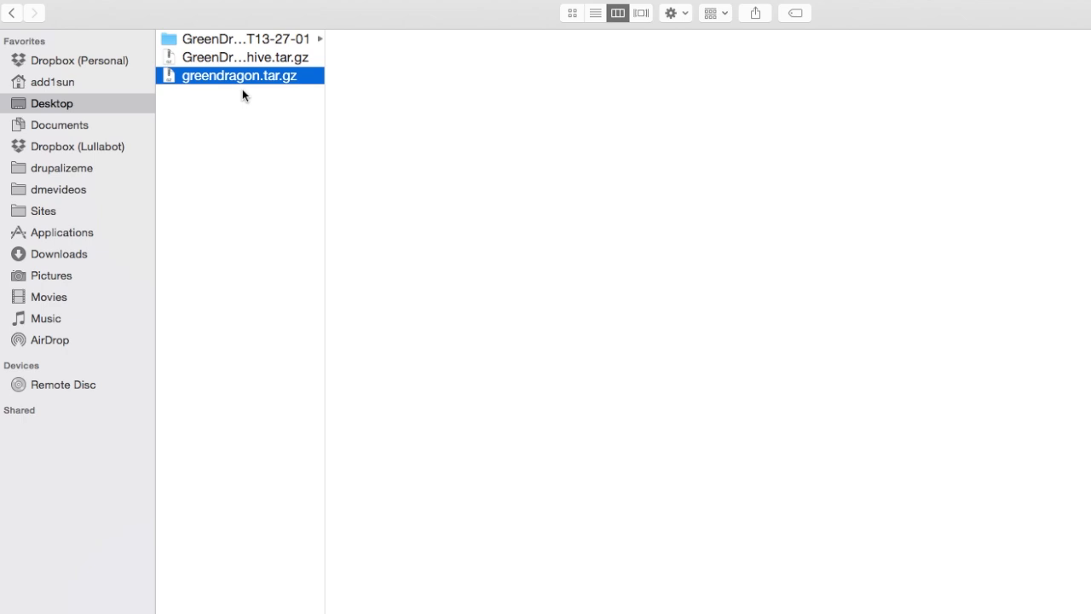
{"action": "mouse_move", "coordinate": [204, 83]}
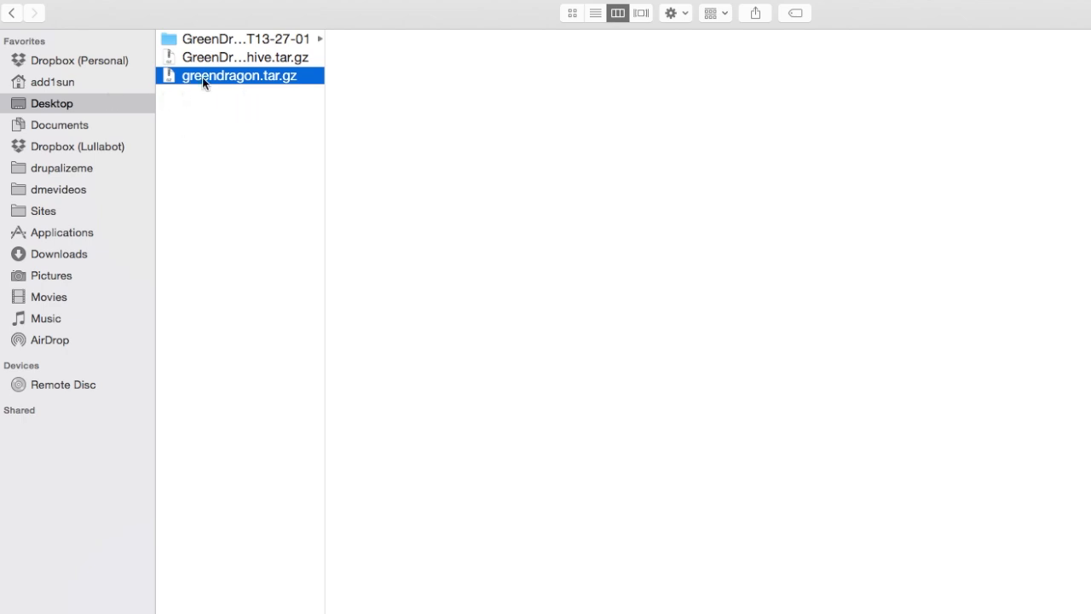
{"action": "mouse_move", "coordinate": [226, 77]}
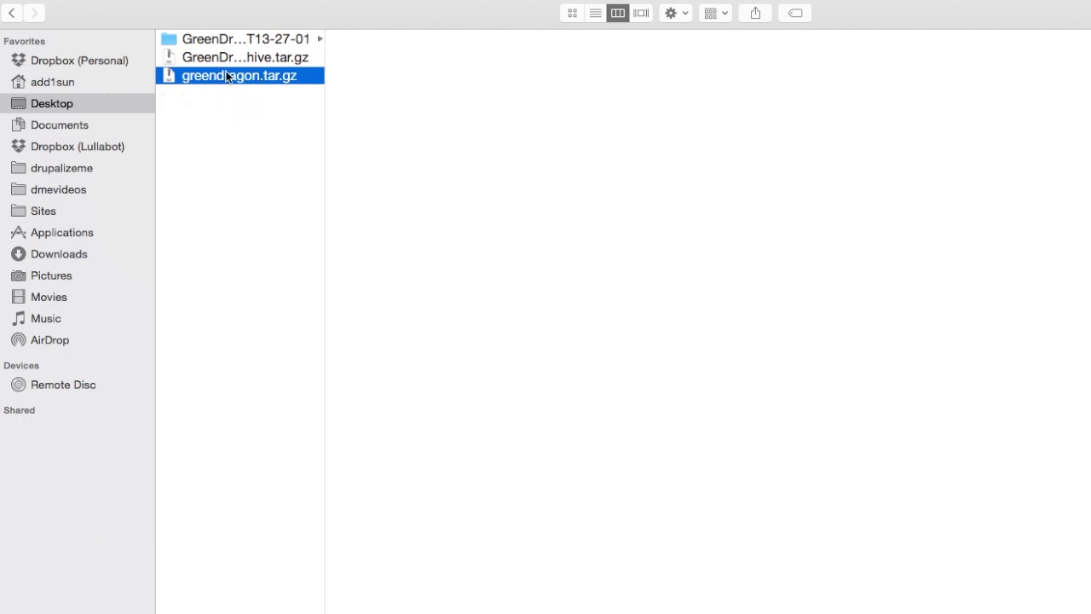
{"action": "left_click", "coordinate": [73, 60]}
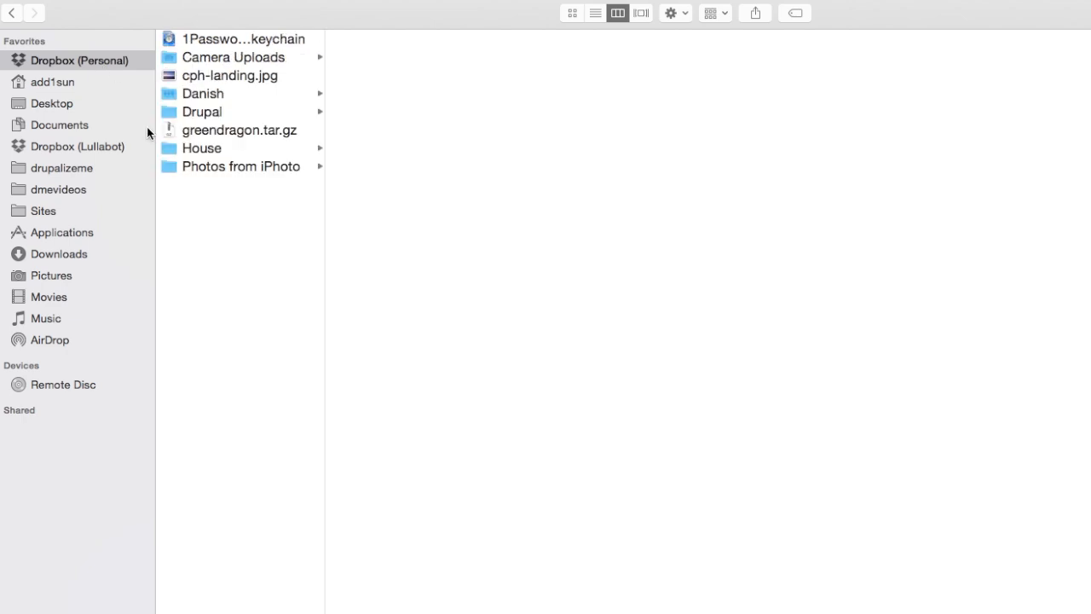
{"action": "left_click", "coordinate": [240, 129]}
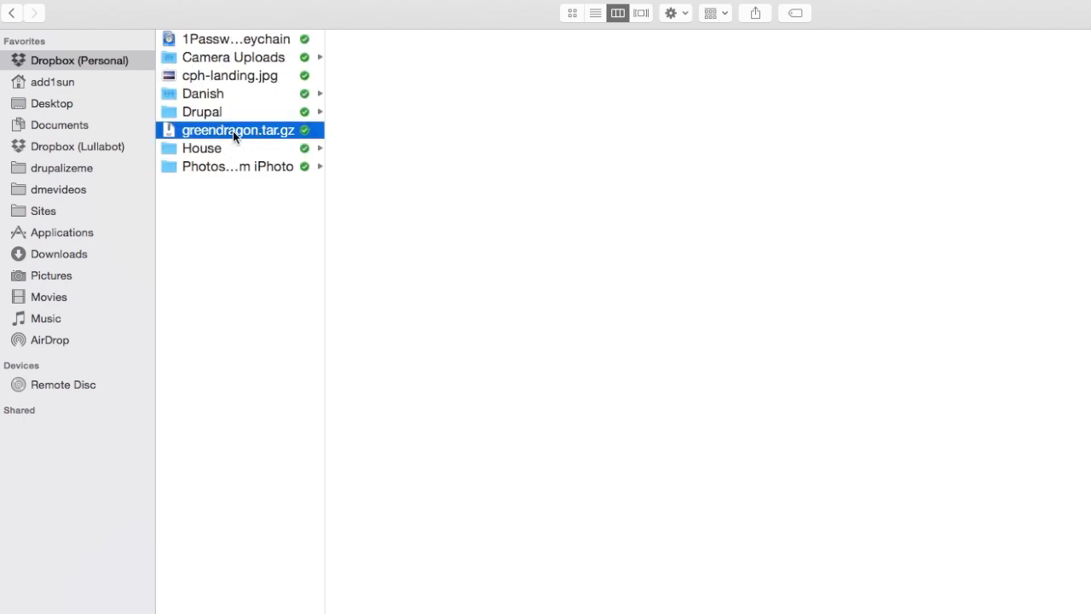
{"action": "right_click", "coordinate": [237, 129]}
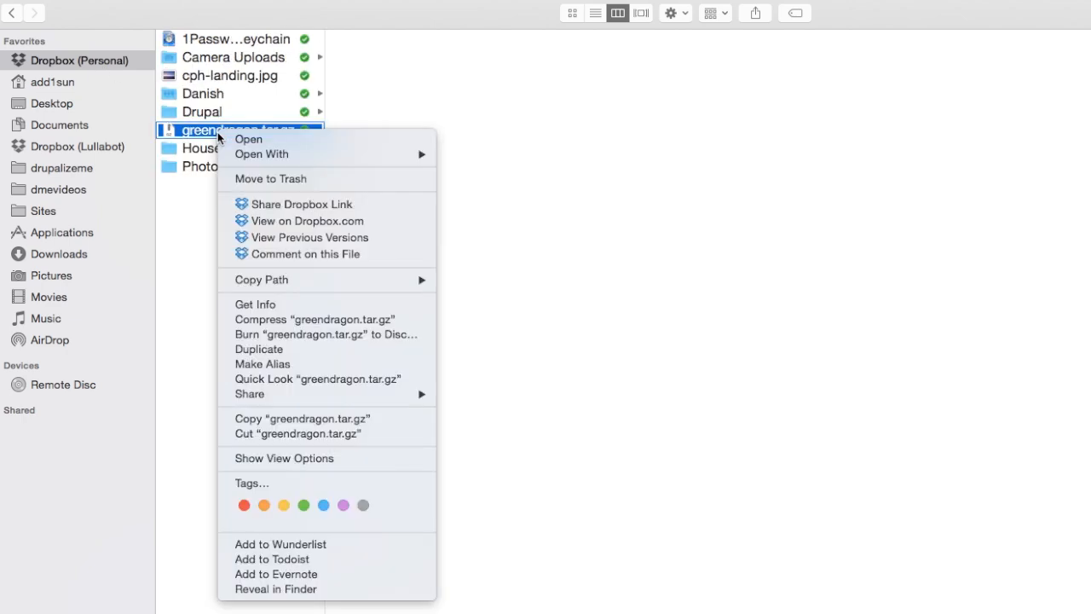
{"action": "mouse_move", "coordinate": [301, 212]}
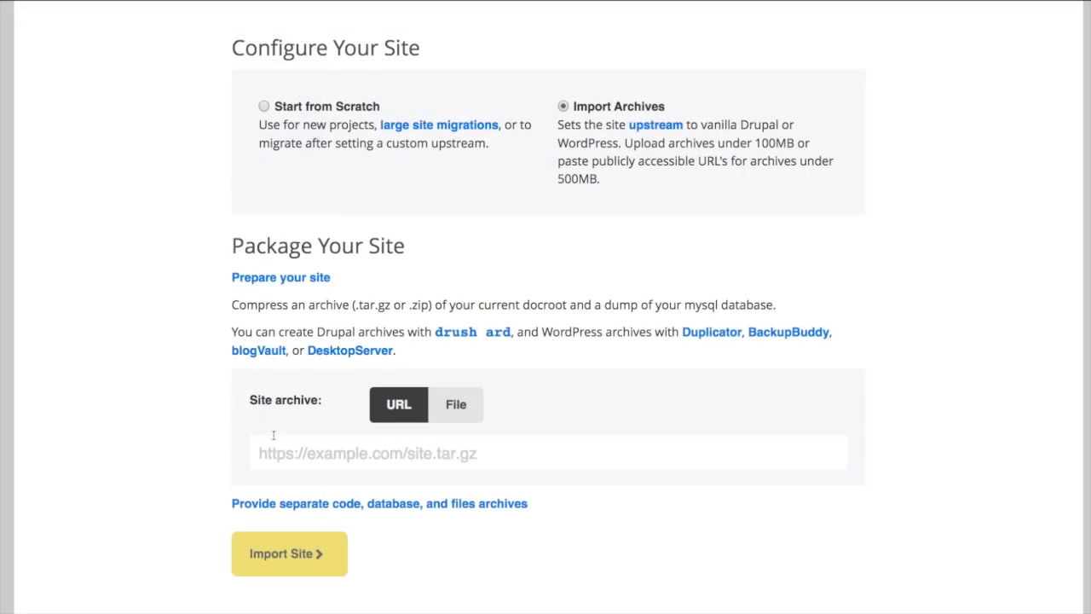
{"action": "left_click", "coordinate": [549, 451]}
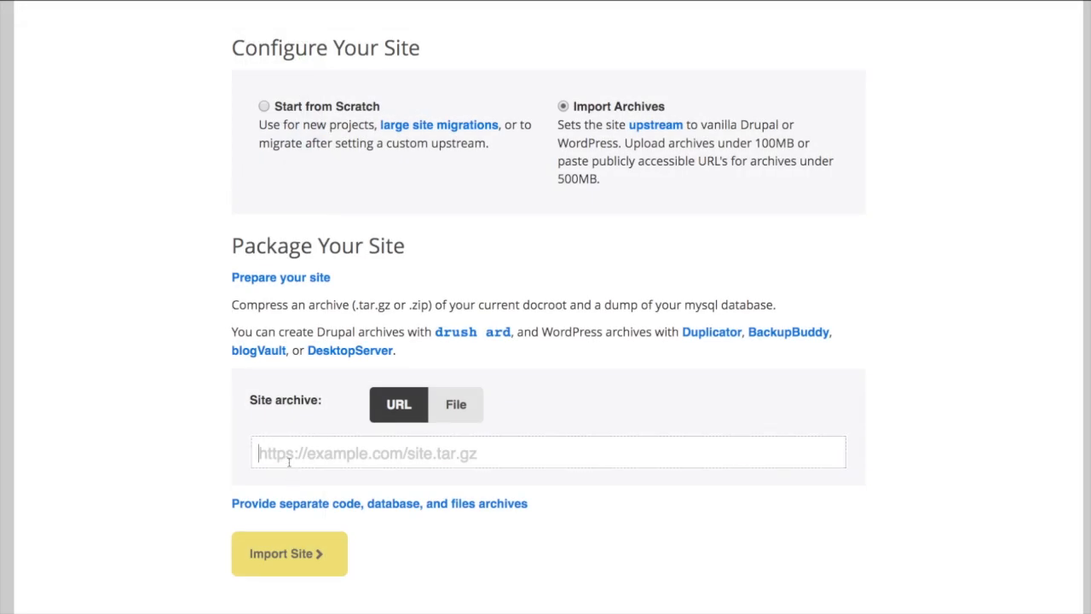
{"action": "type", "text": "https://www.dropbox.com/s/h24j5j1b7v2wmdz/greendragon.tar.gz?dl=0"}
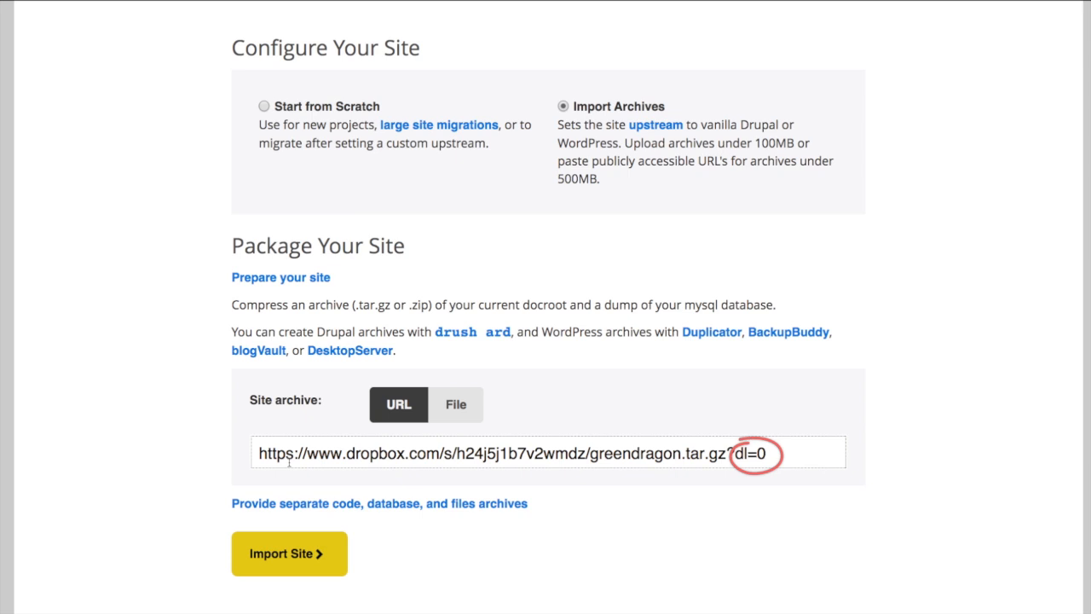
{"action": "key", "text": "Backspace"}
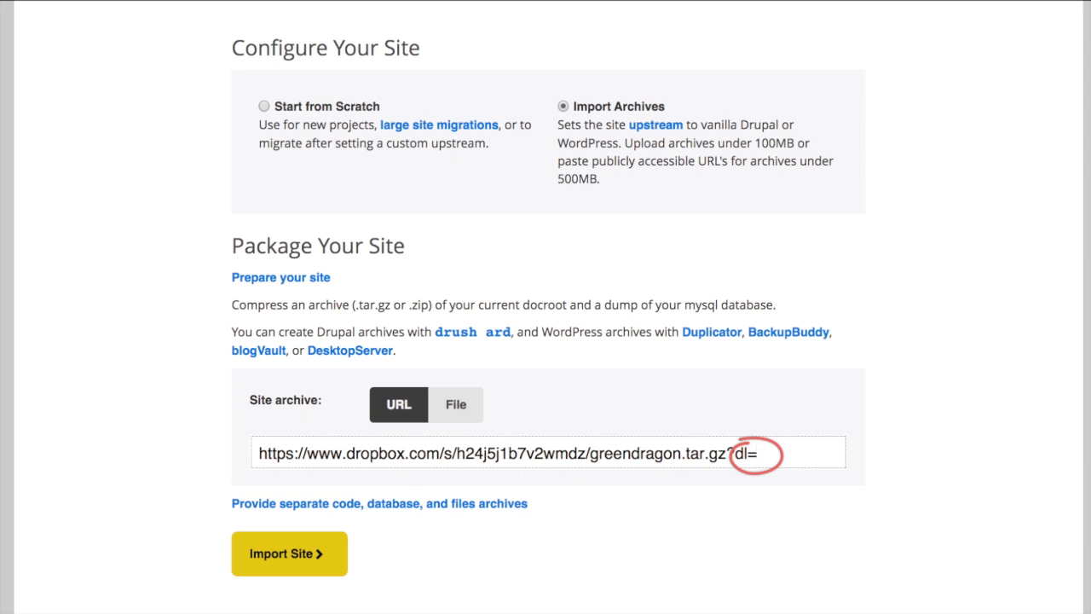
{"action": "type", "text": "1"}
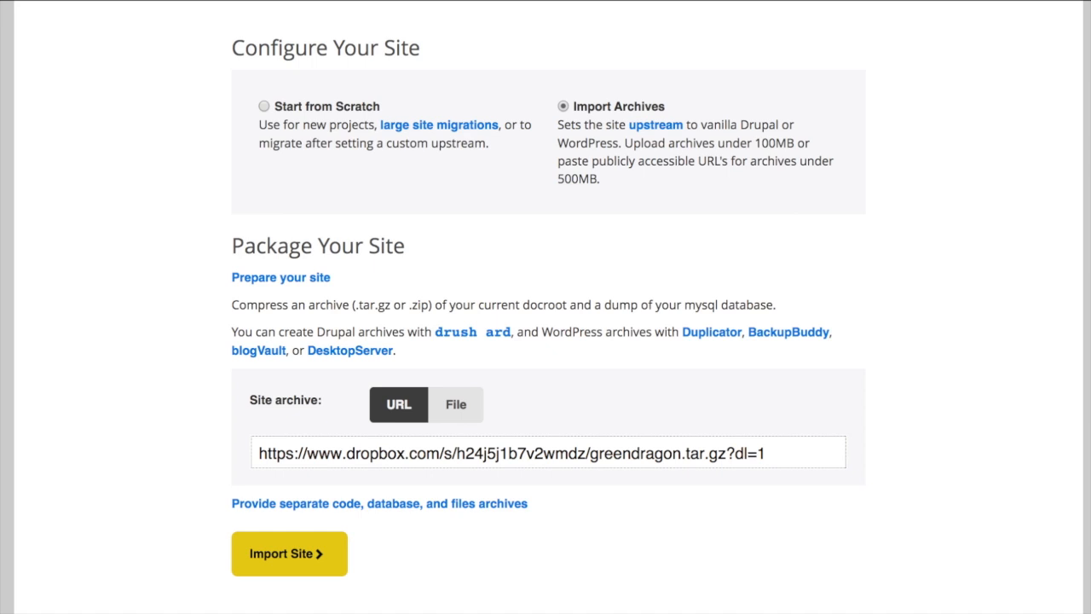
{"action": "mouse_move", "coordinate": [375, 532]}
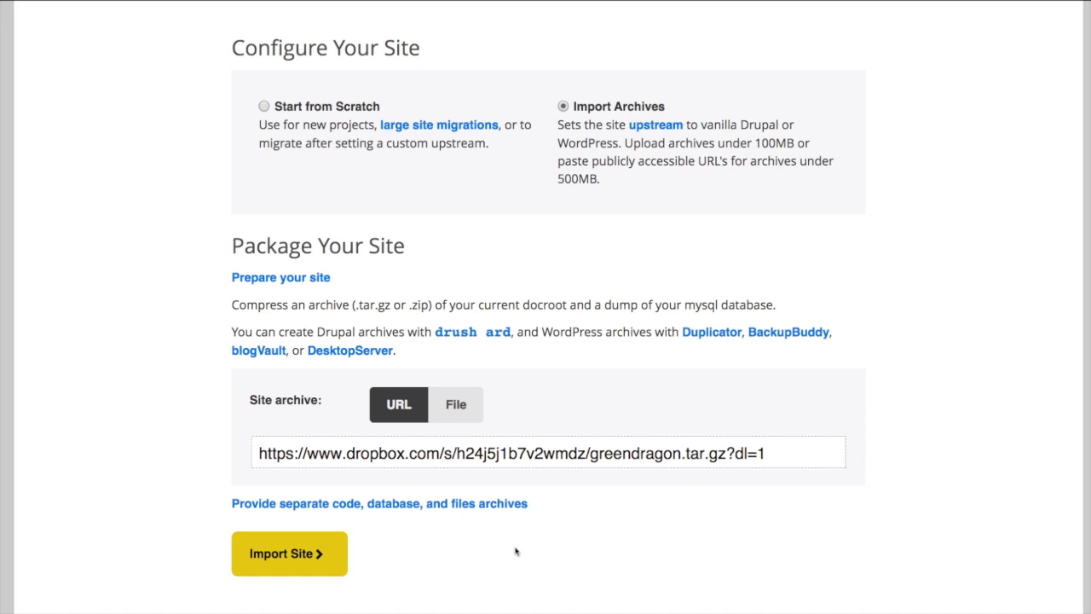
Run the site import and go to the Green Dragon dashboard
{"action": "left_click", "coordinate": [289, 553]}
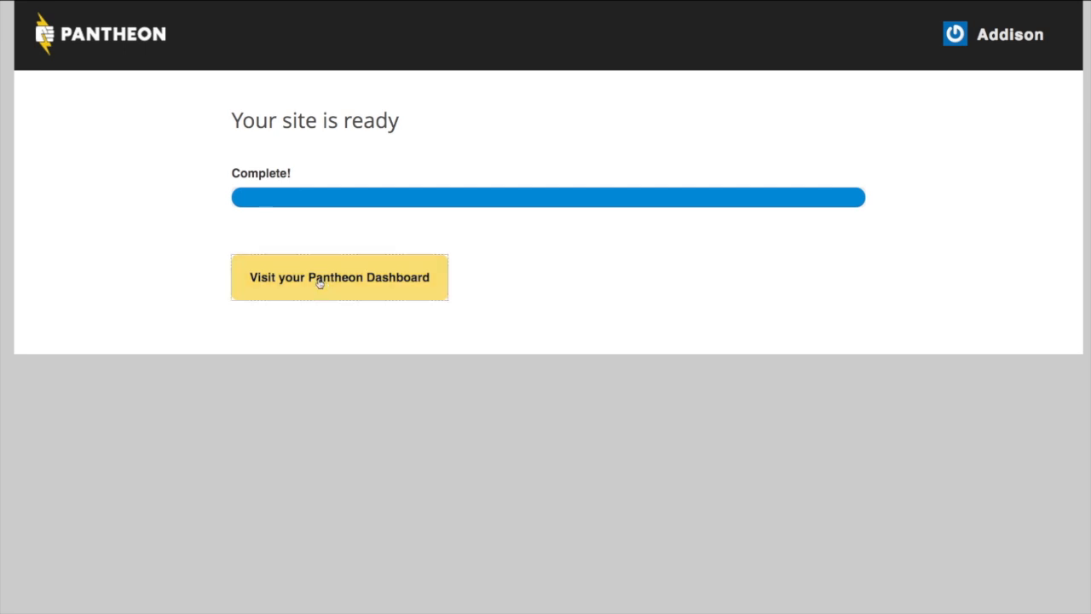
{"action": "left_click", "coordinate": [339, 277]}
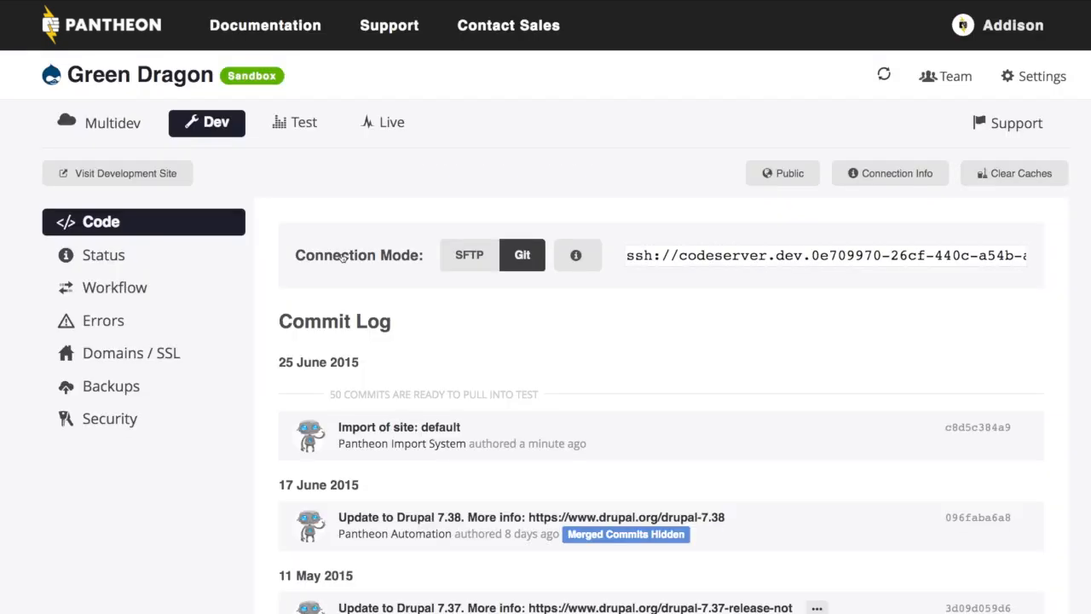
{"action": "mouse_move", "coordinate": [207, 133]}
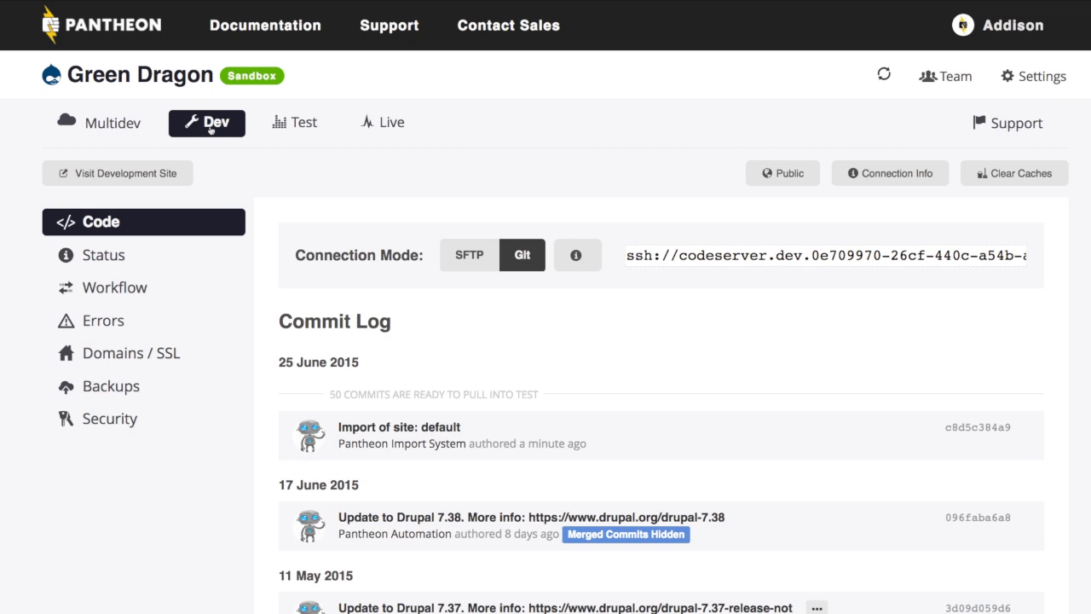
{"action": "mouse_move", "coordinate": [222, 122]}
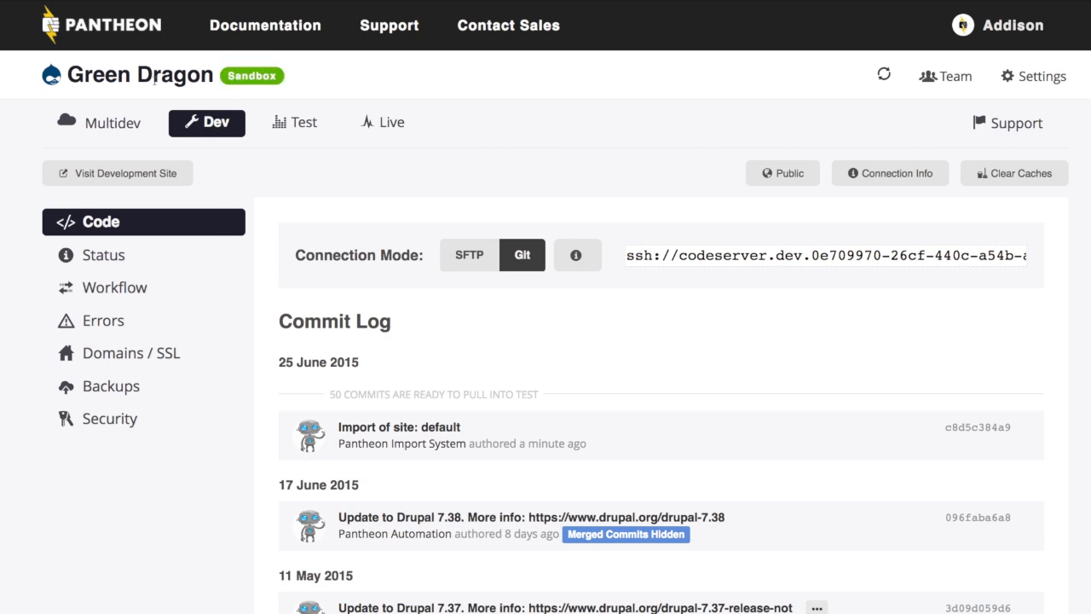